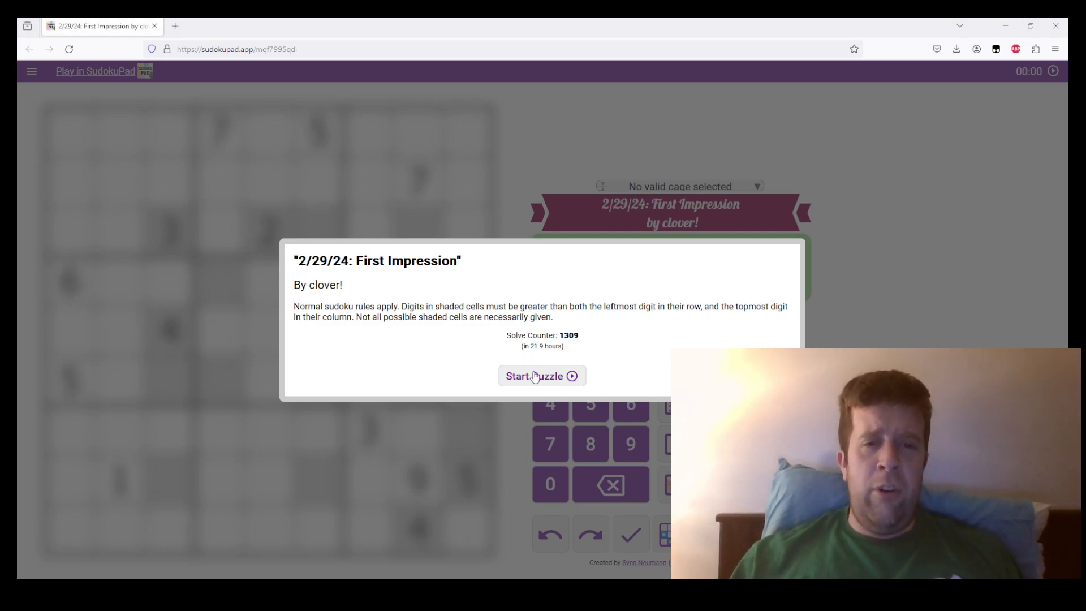
# Step: Start the First Impression puzzle, then select column 1 and cell r1c3 for 1/2 candidates
pyautogui.click(541, 376)
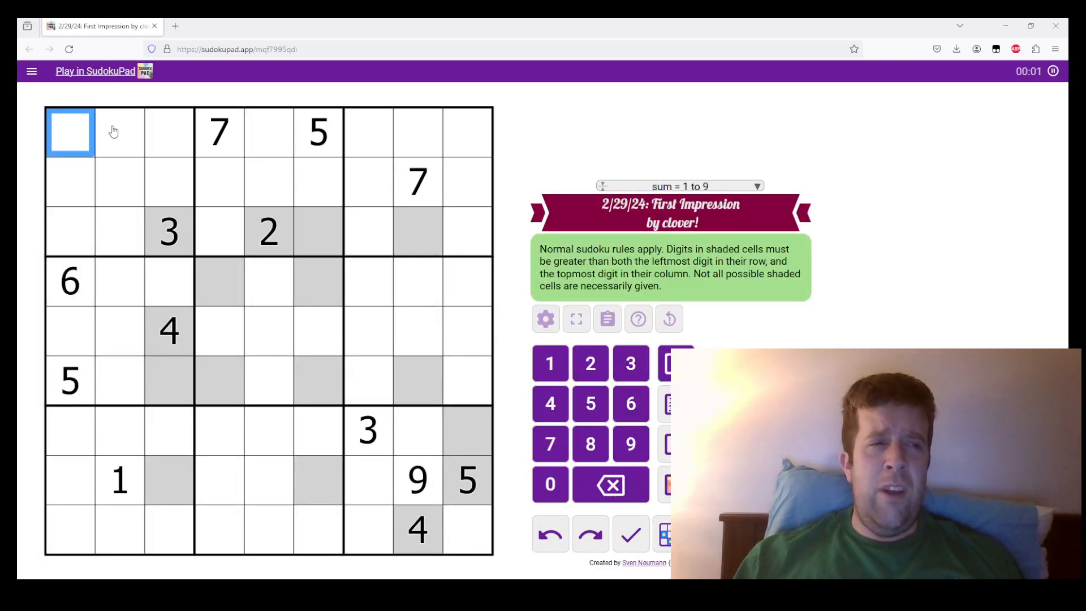
pyautogui.moveTo(69, 132); pyautogui.dragTo(168, 232)
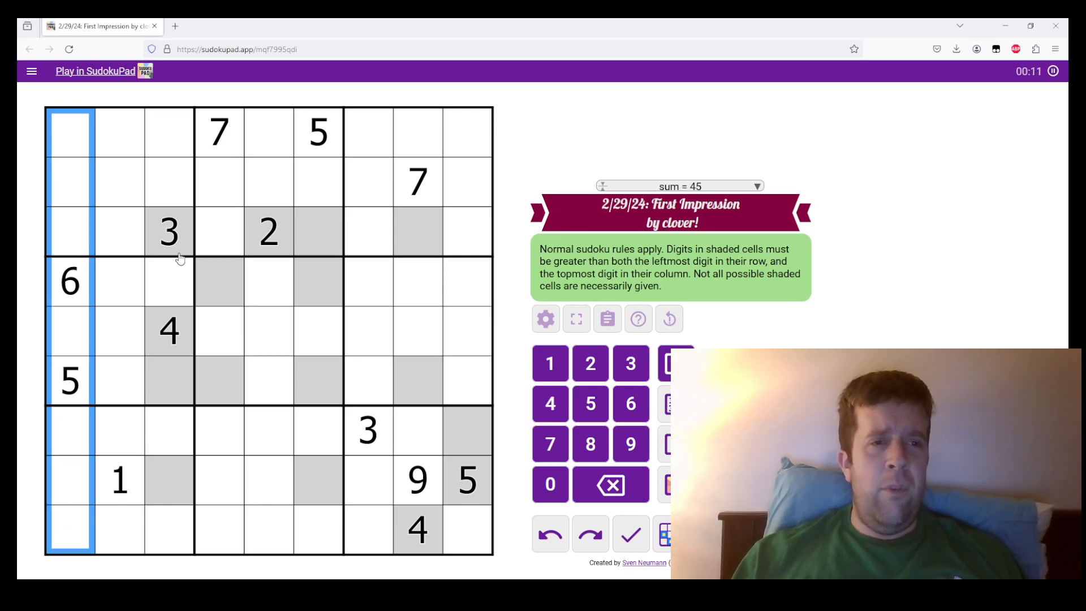
pyautogui.click(169, 232)
pyautogui.write('12')
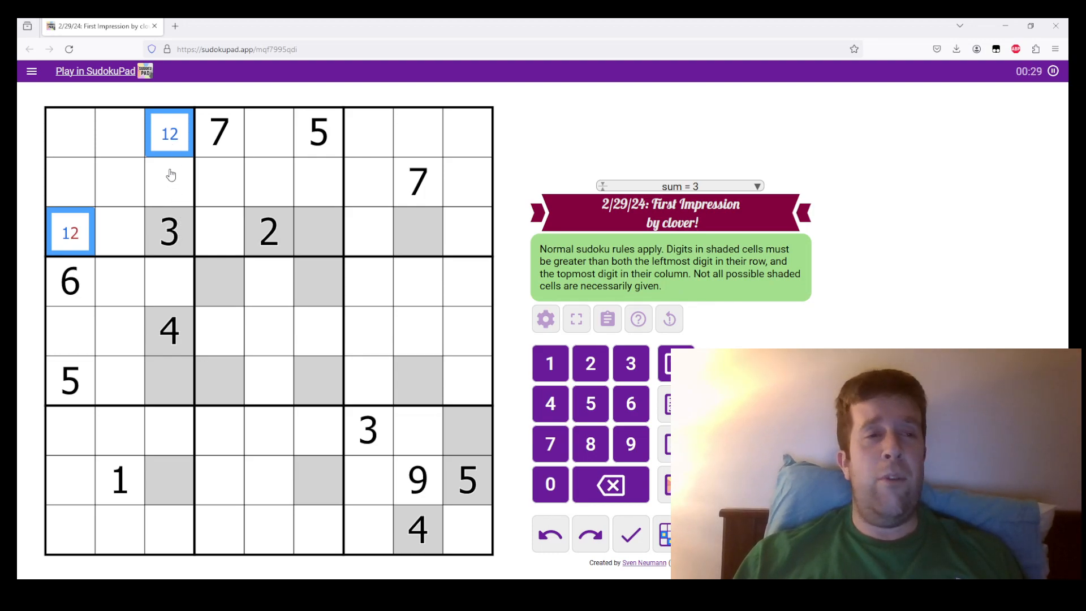
pyautogui.moveTo(187, 238)
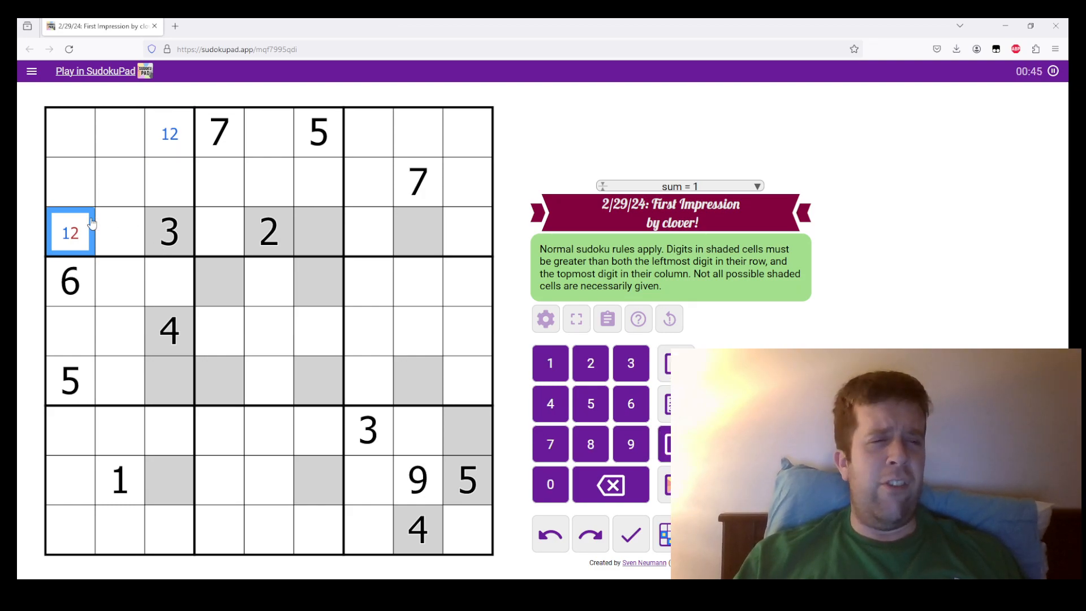
# Step: Select row 1 and r3c1 cells to place digits 2, 1 and 3
pyautogui.click(269, 133)
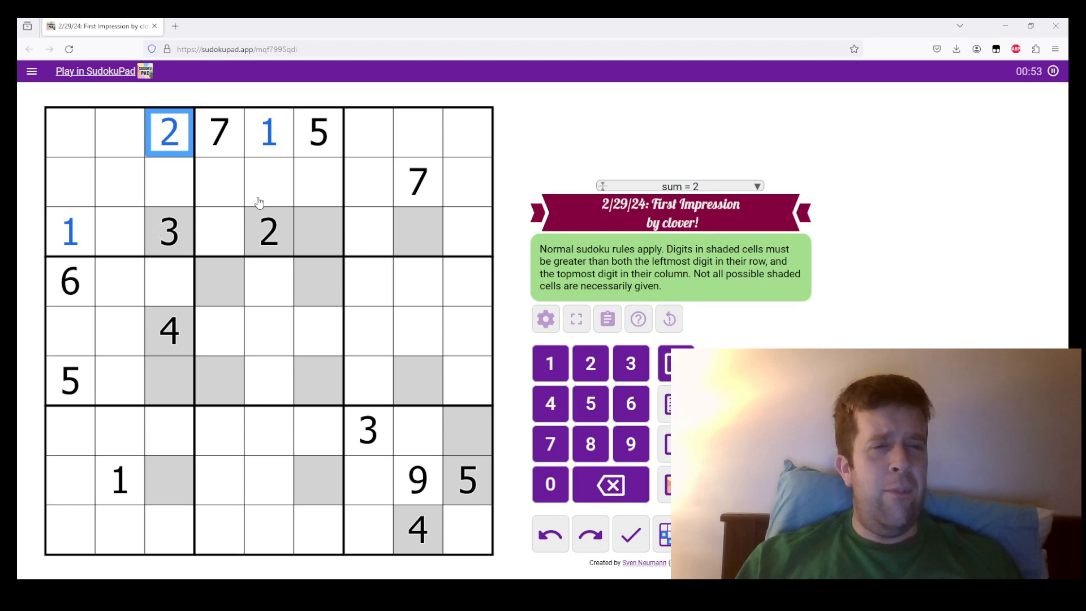
pyautogui.click(269, 132)
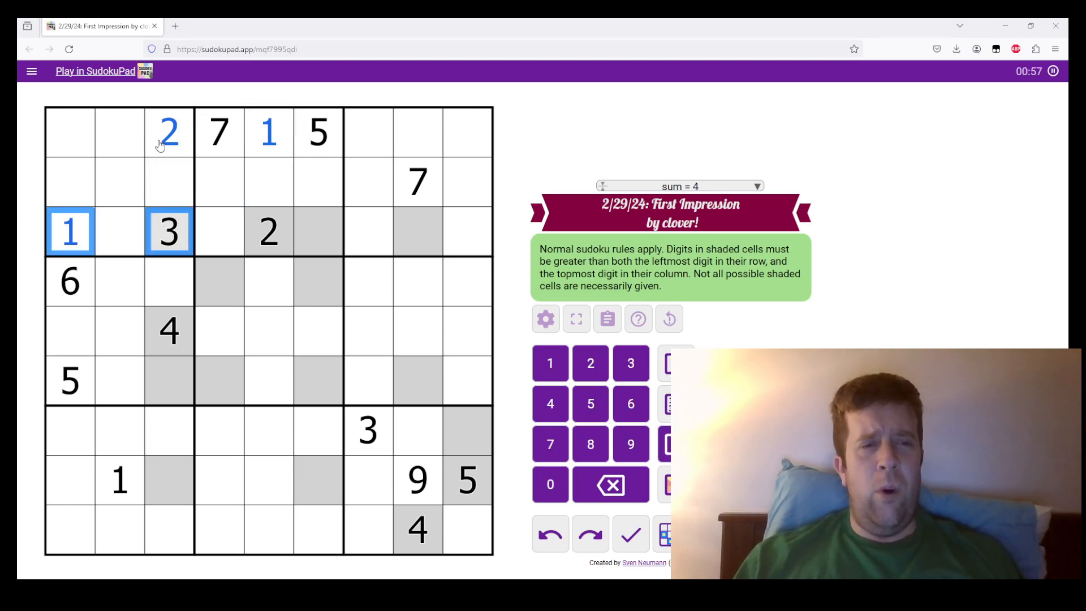
pyautogui.click(169, 132)
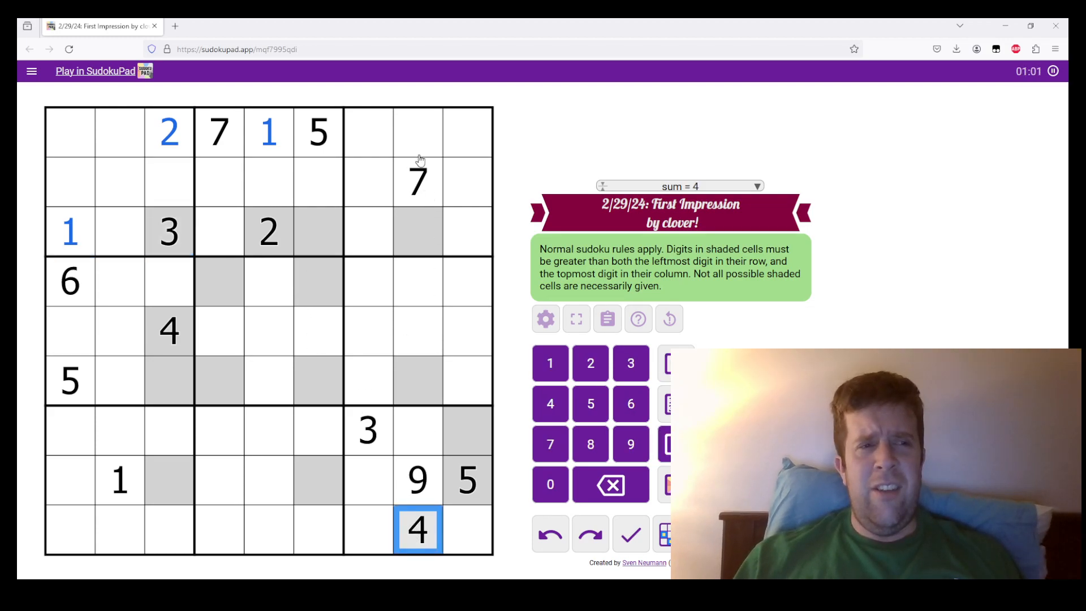
pyautogui.moveTo(269, 355)
pyautogui.write('23')
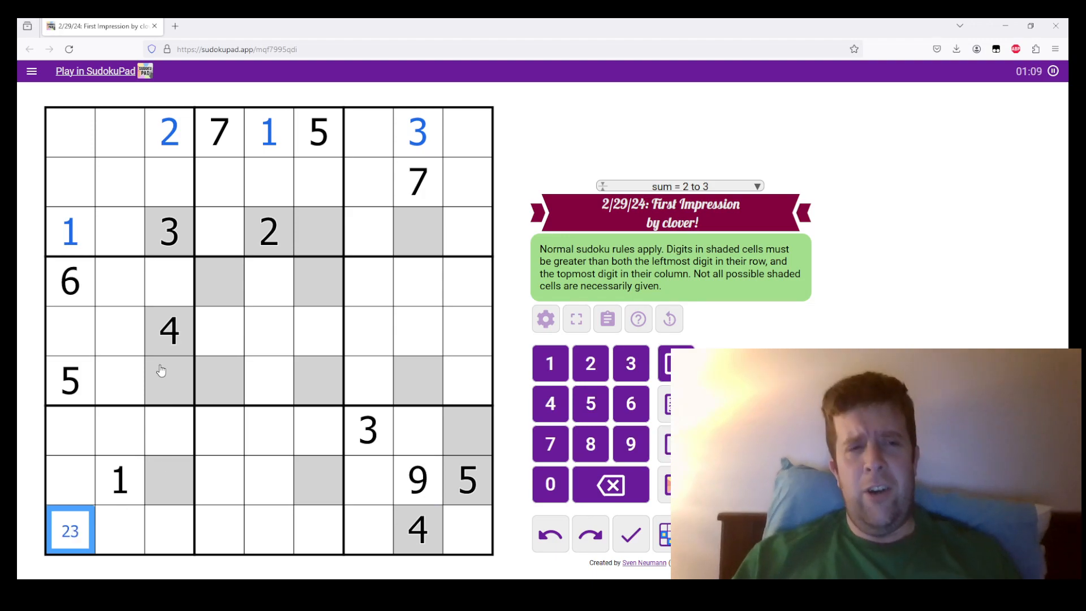
# Step: Pencil 3 into r5c1 and select r8c1 for its 4
pyautogui.click(69, 331)
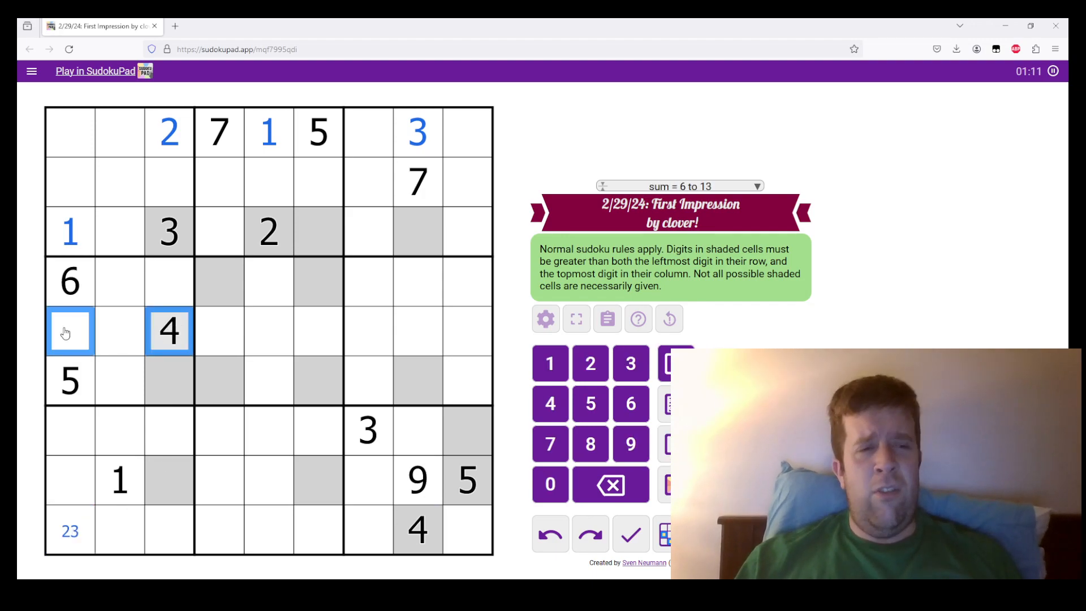
pyautogui.write('3')
pyautogui.click(467, 132)
pyautogui.write('4')
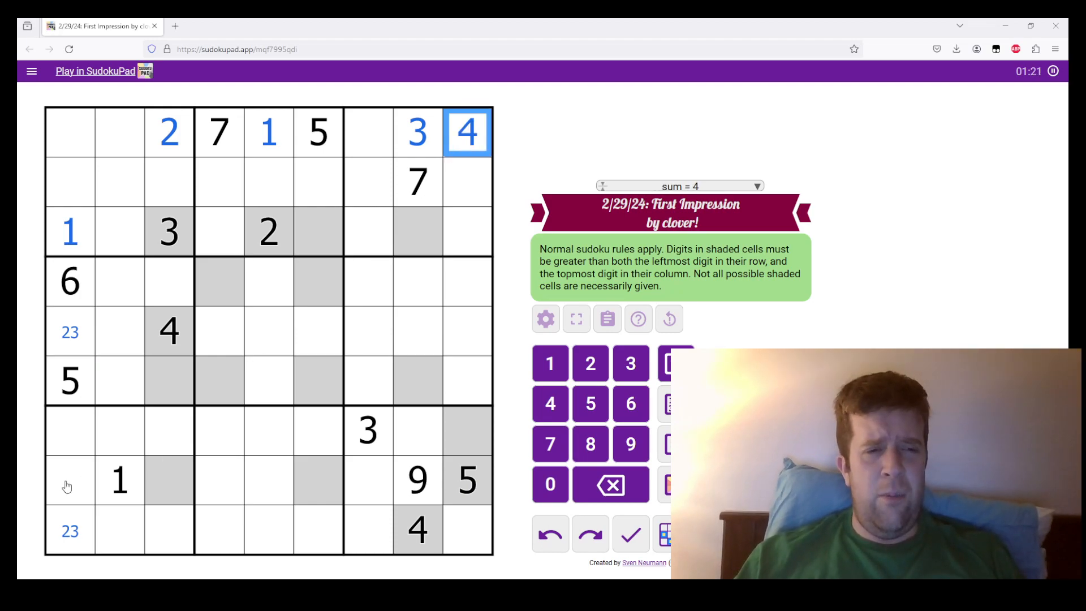
pyautogui.click(69, 480)
pyautogui.write('4')
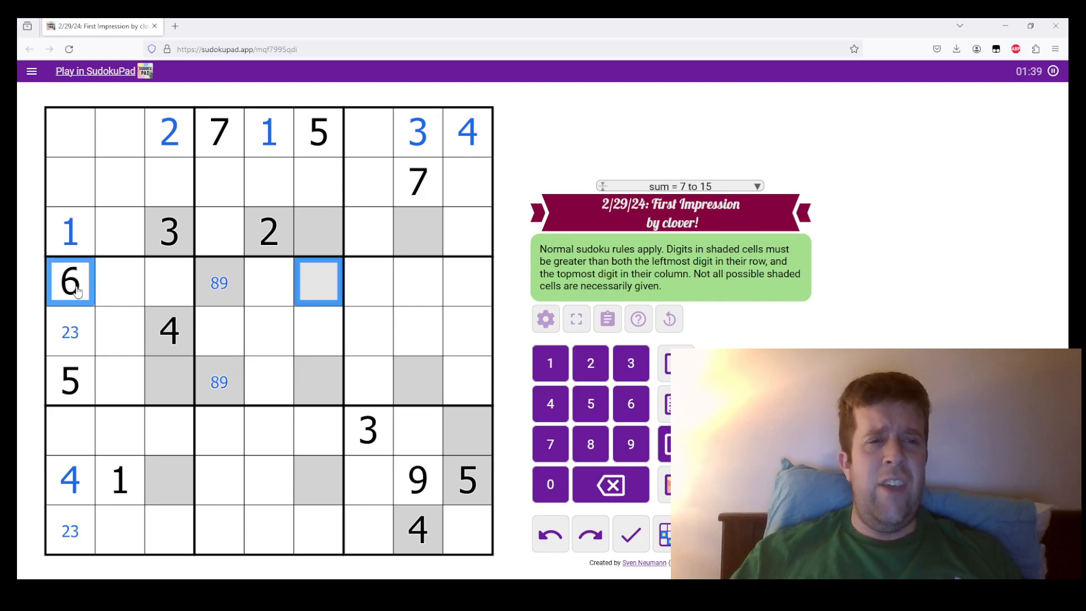
pyautogui.moveTo(296, 302)
pyautogui.write('7')
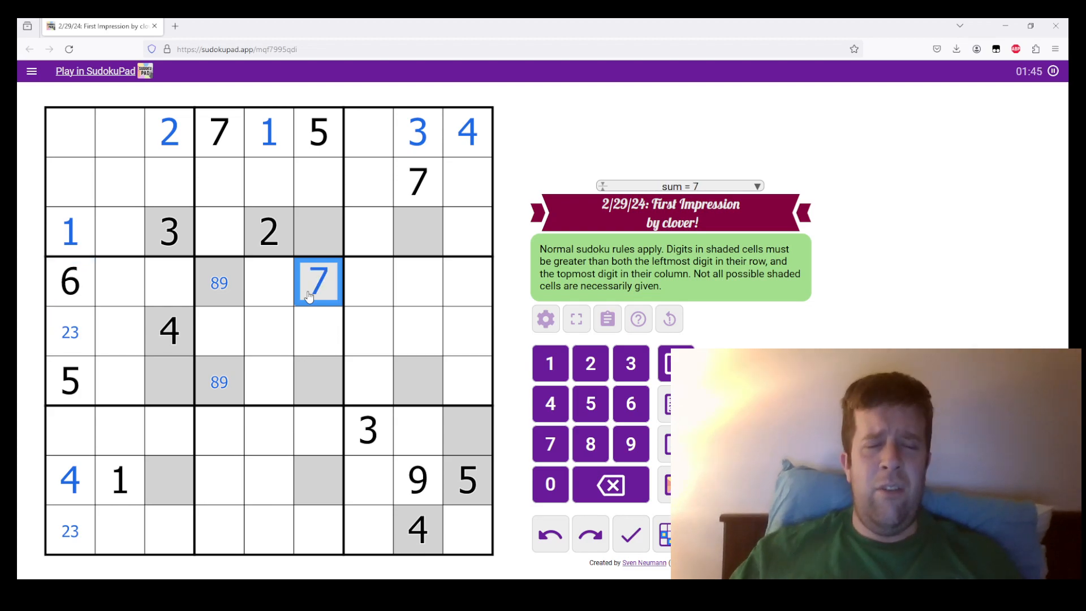
# Step: Select the 8/9 cells in r4c4 and r6c4, then the centre-box cells r4c6 and r6c6
pyautogui.click(218, 282)
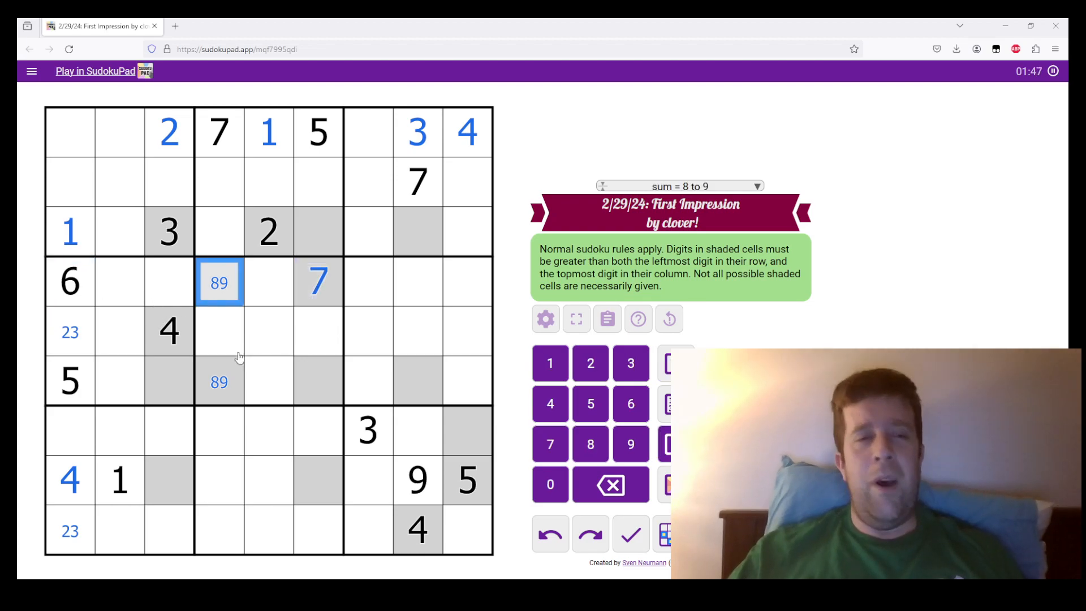
pyautogui.click(219, 382)
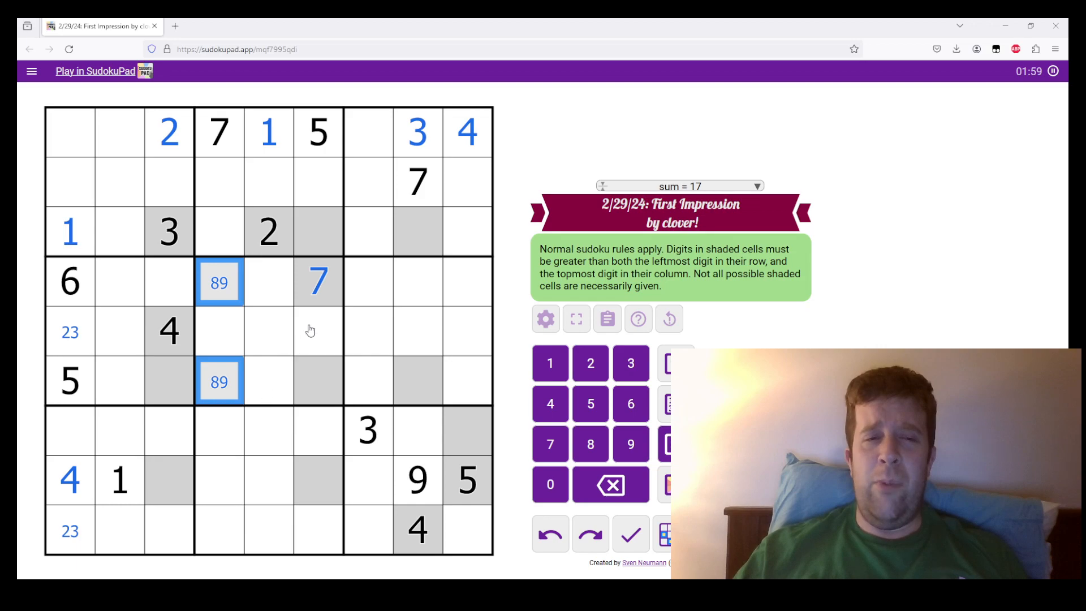
pyautogui.click(318, 281)
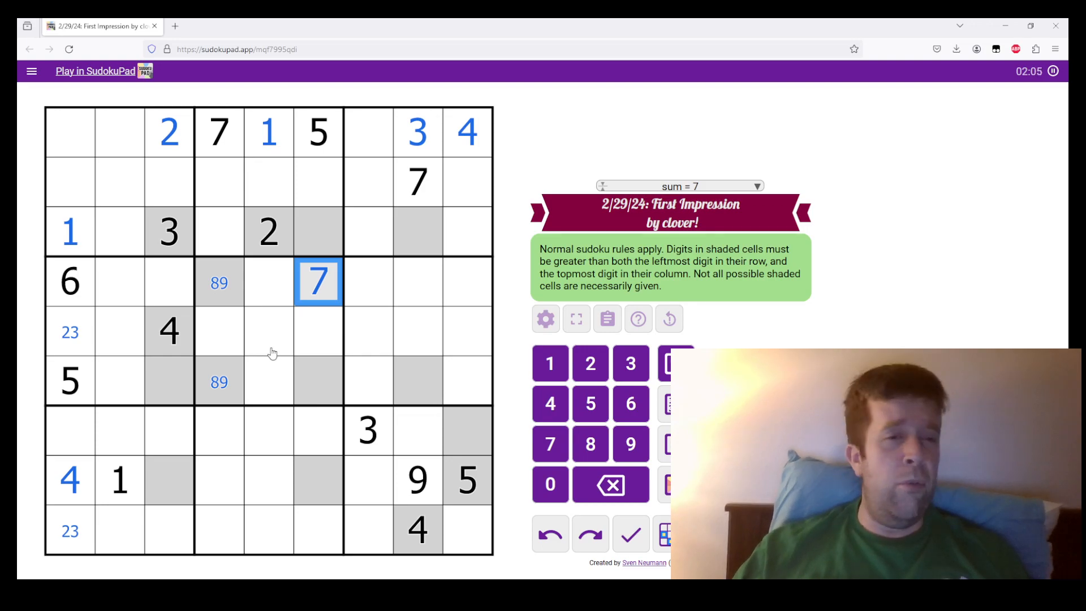
pyautogui.click(317, 380)
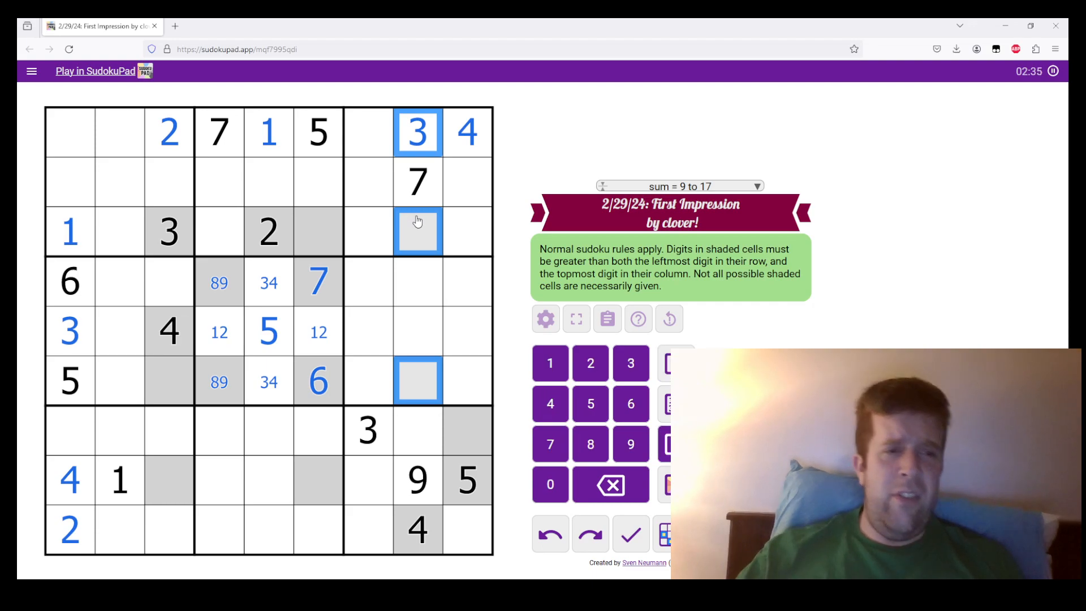
# Step: Enter 8 and 7 in row 6, then select r3c6 and r8c6 for their digits
pyautogui.click(417, 381)
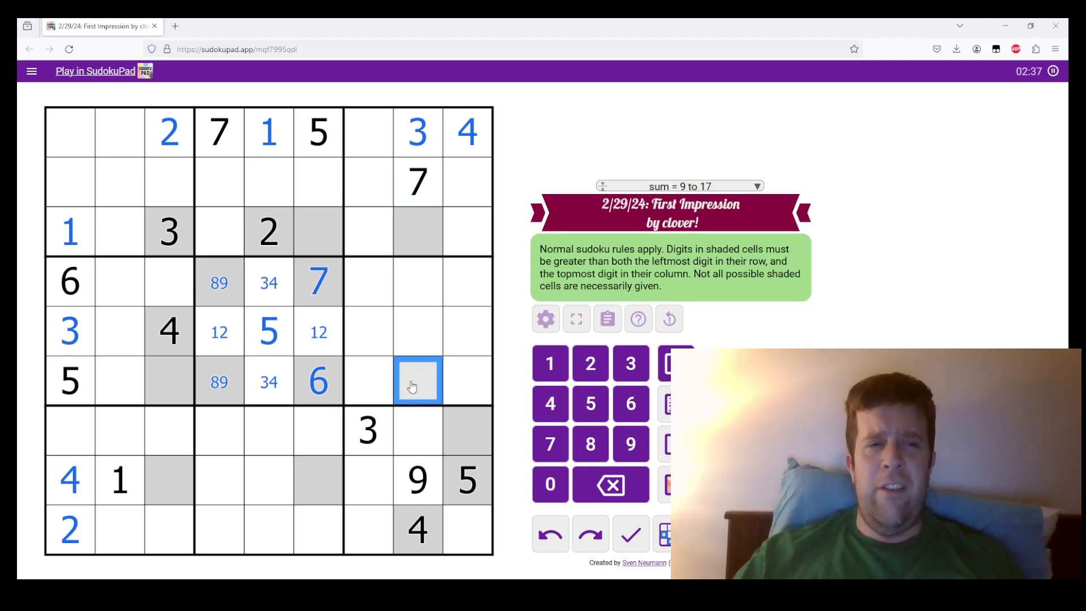
pyautogui.write('8')
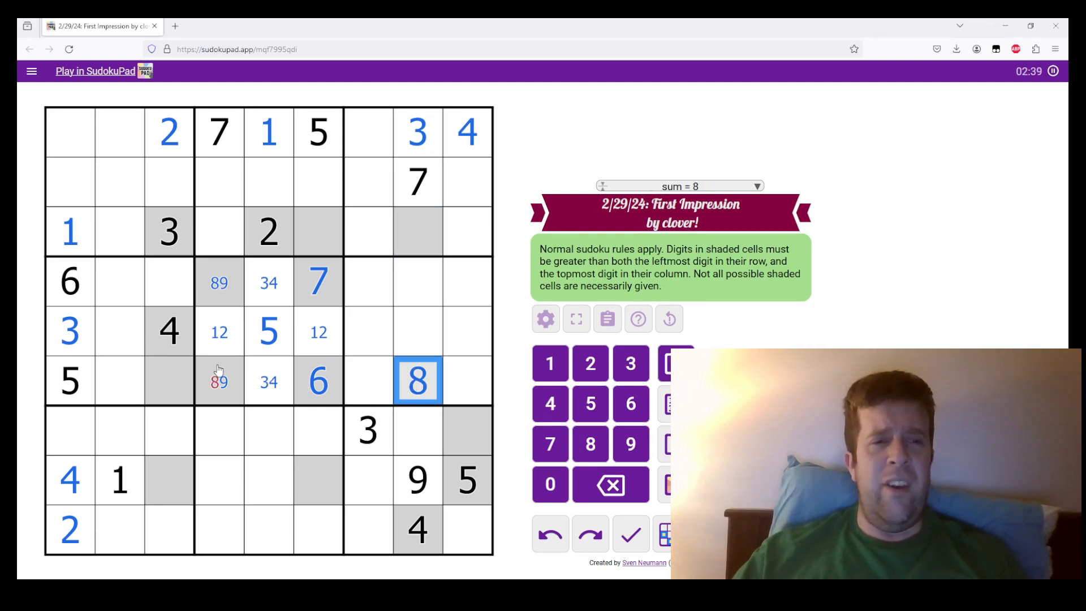
pyautogui.click(219, 281)
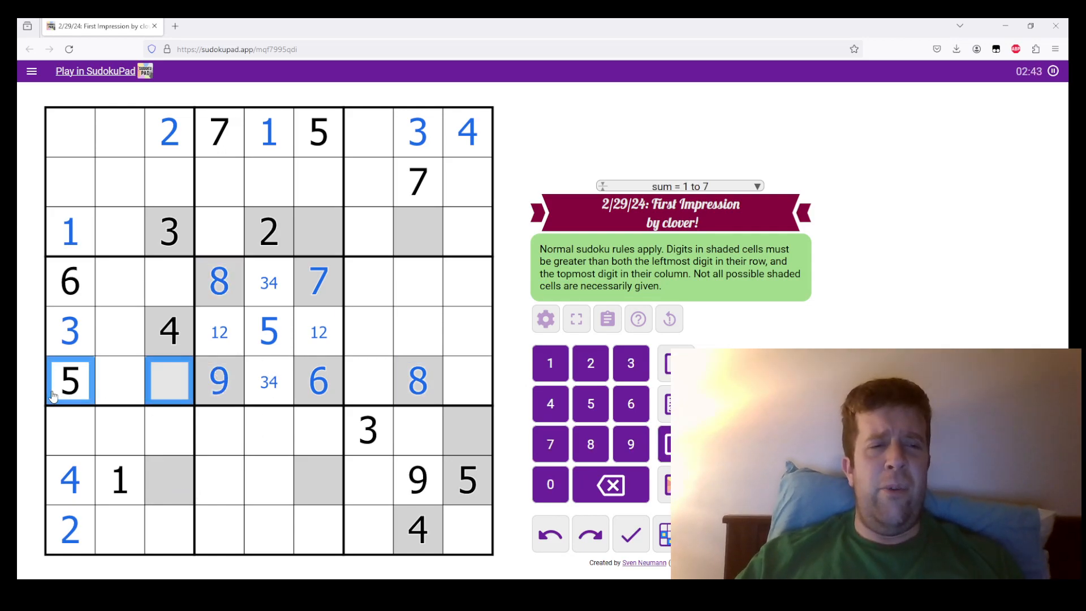
pyautogui.click(318, 380)
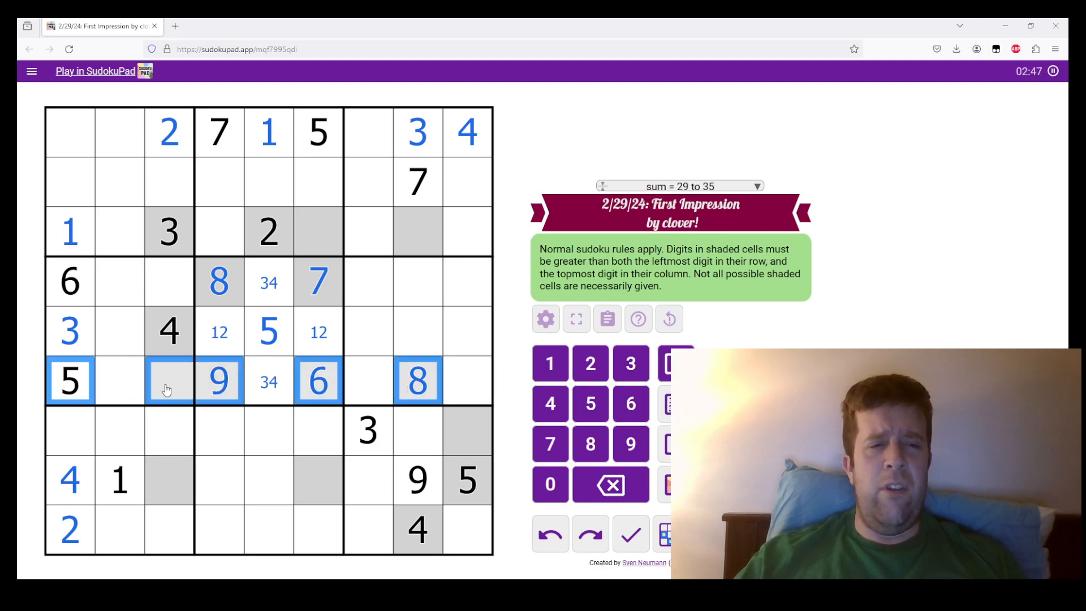
pyautogui.write('7')
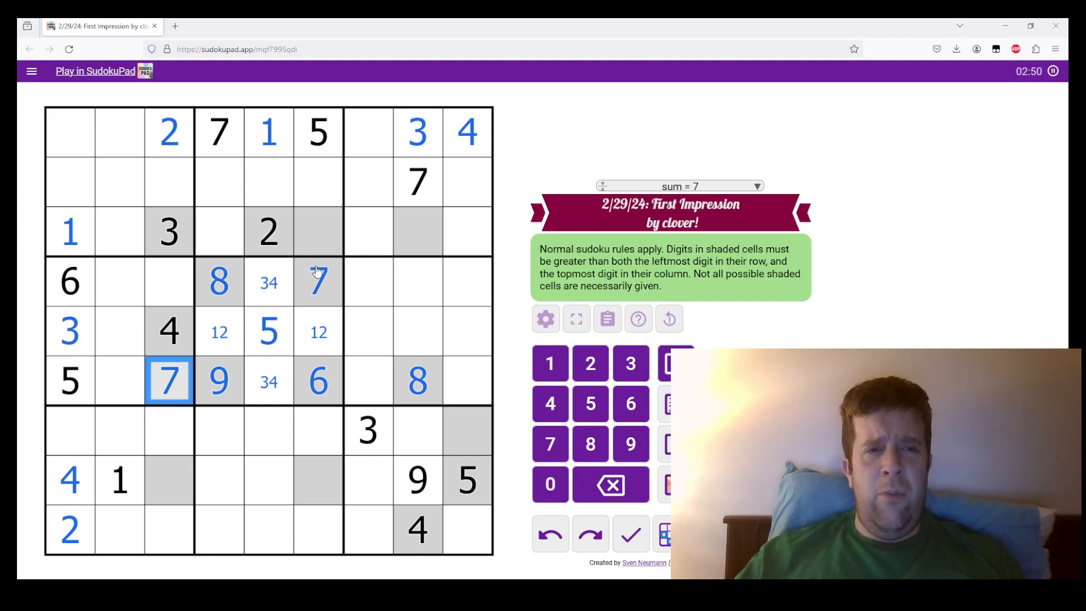
pyautogui.click(318, 481)
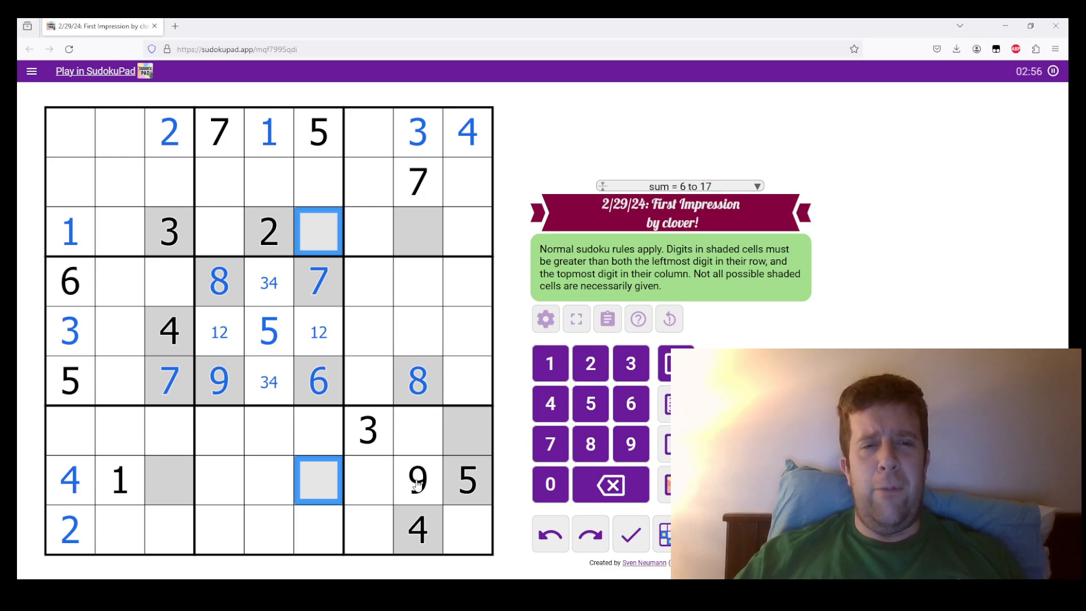
pyautogui.click(418, 480)
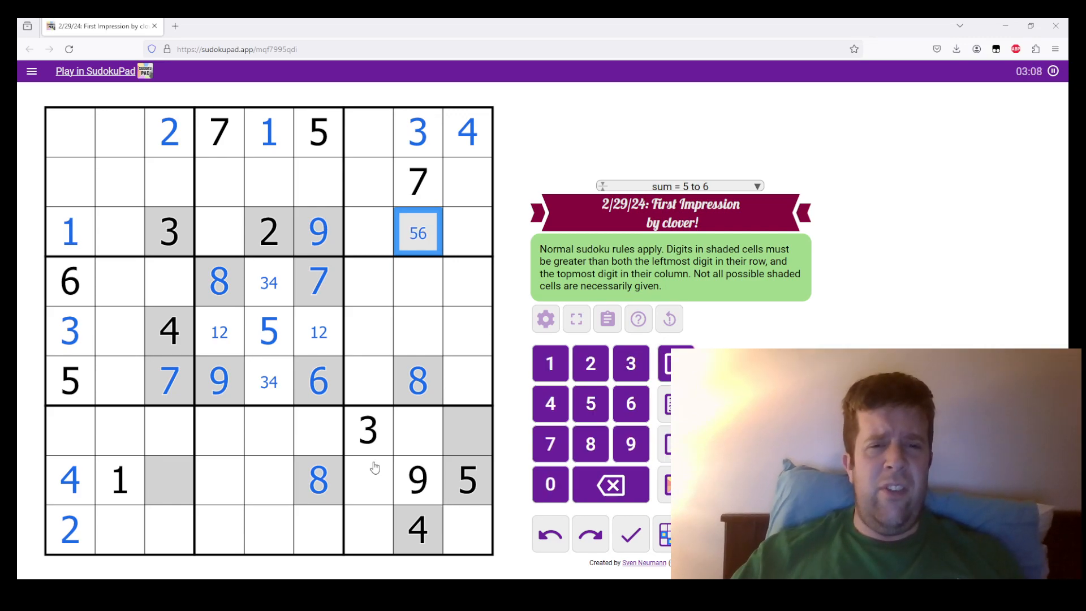
pyautogui.moveTo(176, 476)
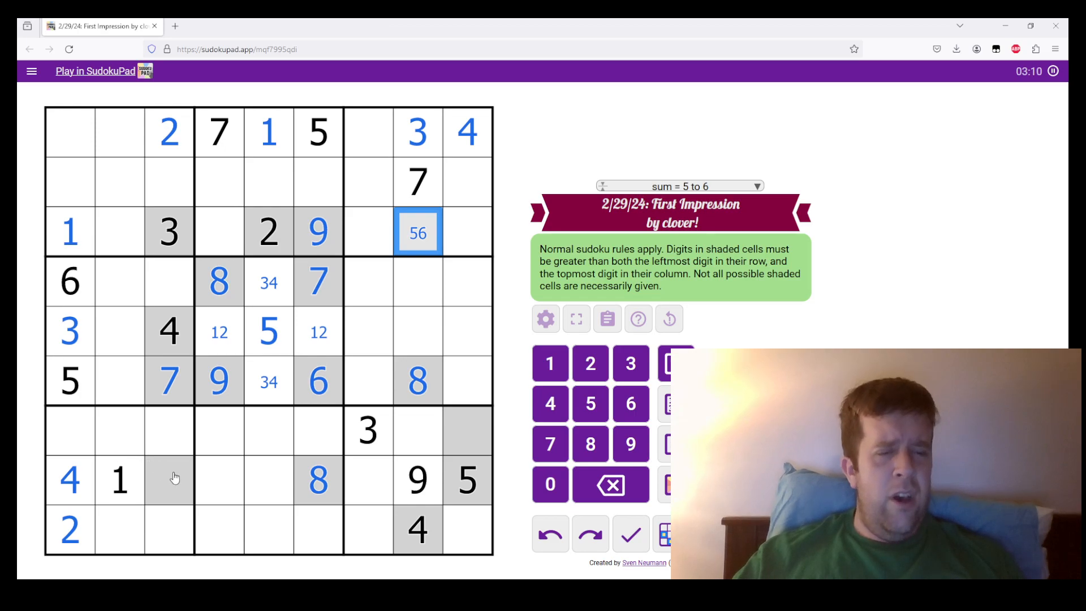
# Step: Enter 6 in the shaded cell r8c3, then select another cell
pyautogui.click(169, 480)
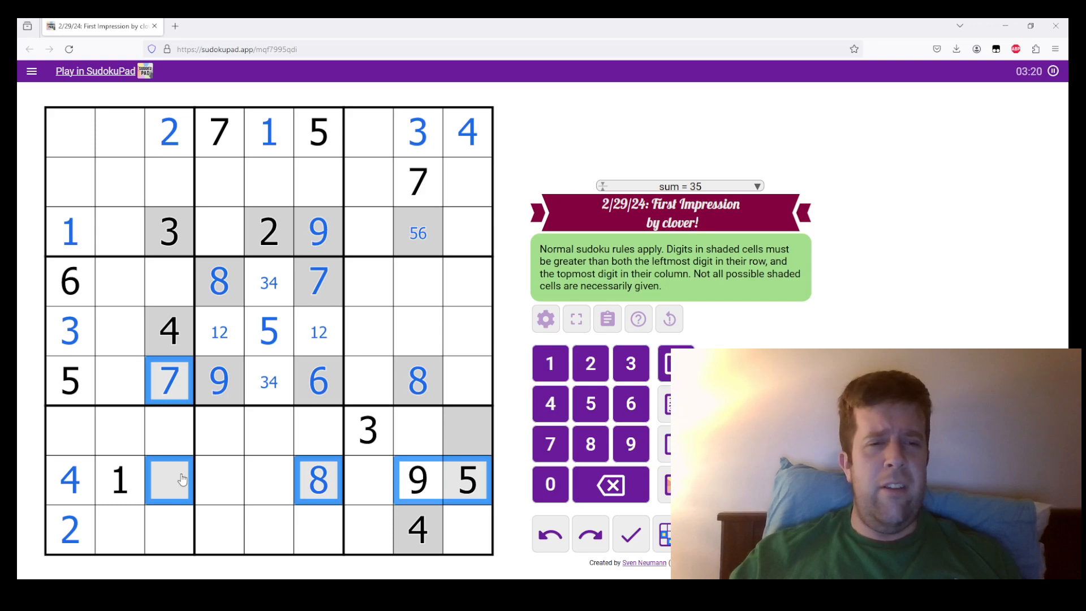
pyautogui.write('6')
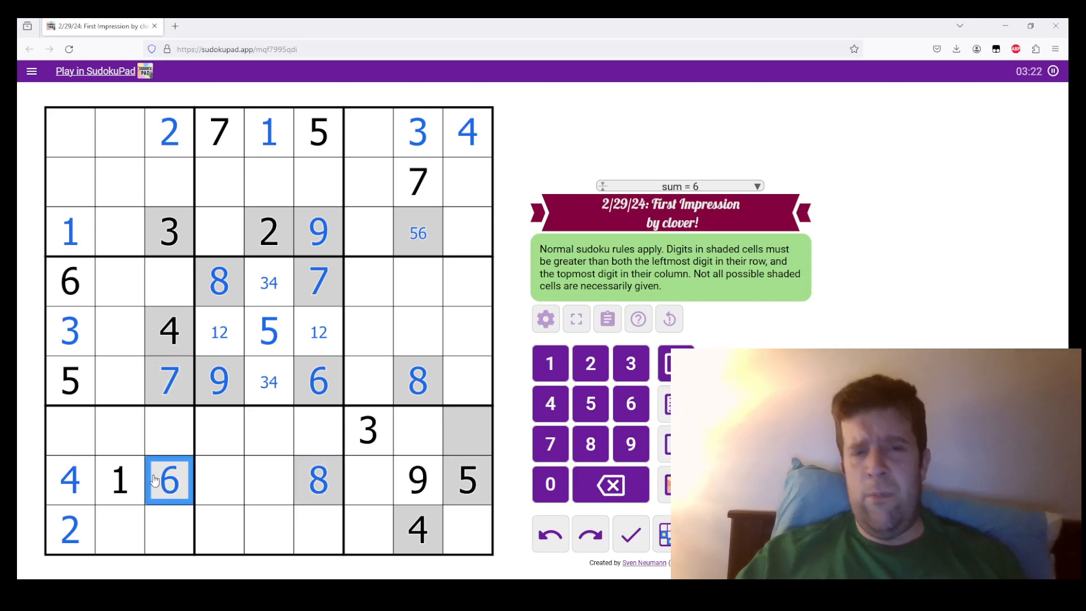
pyautogui.click(418, 231)
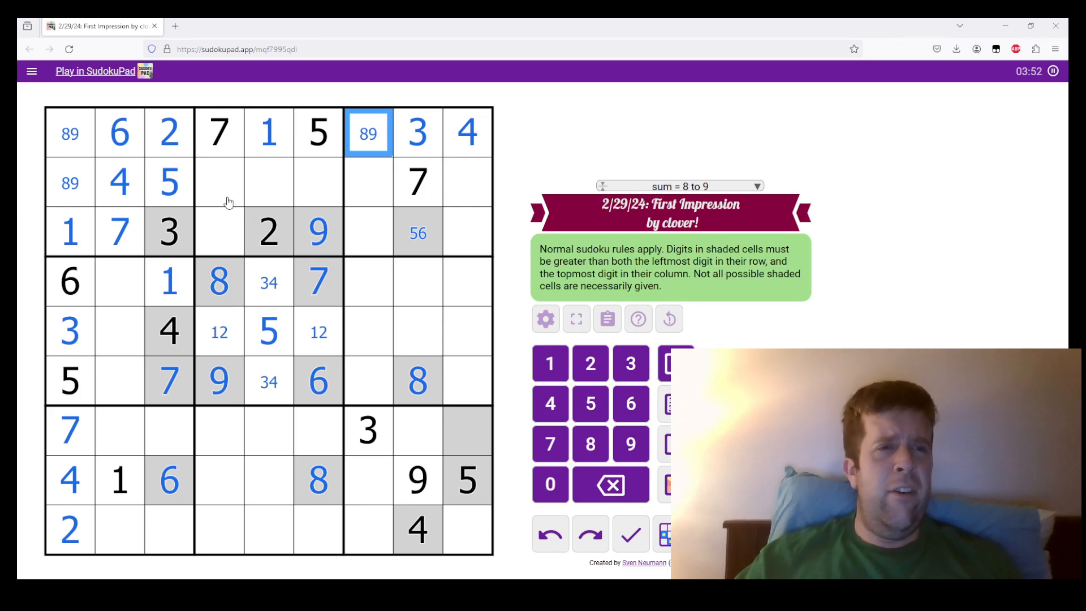
# Step: Select an empty row 2 cell to fill
pyautogui.click(219, 231)
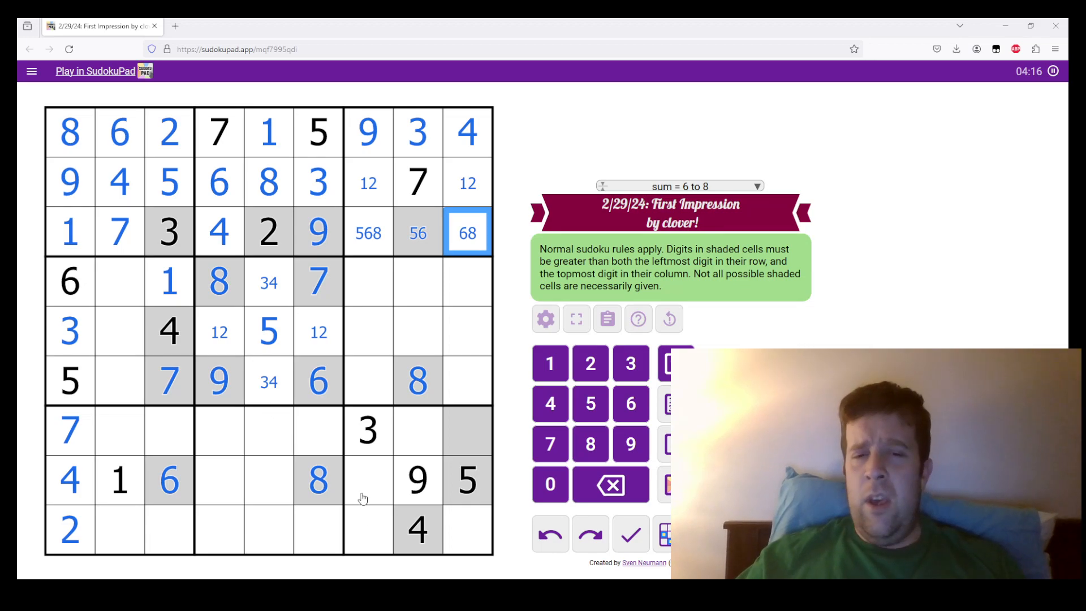
pyautogui.moveTo(124, 277)
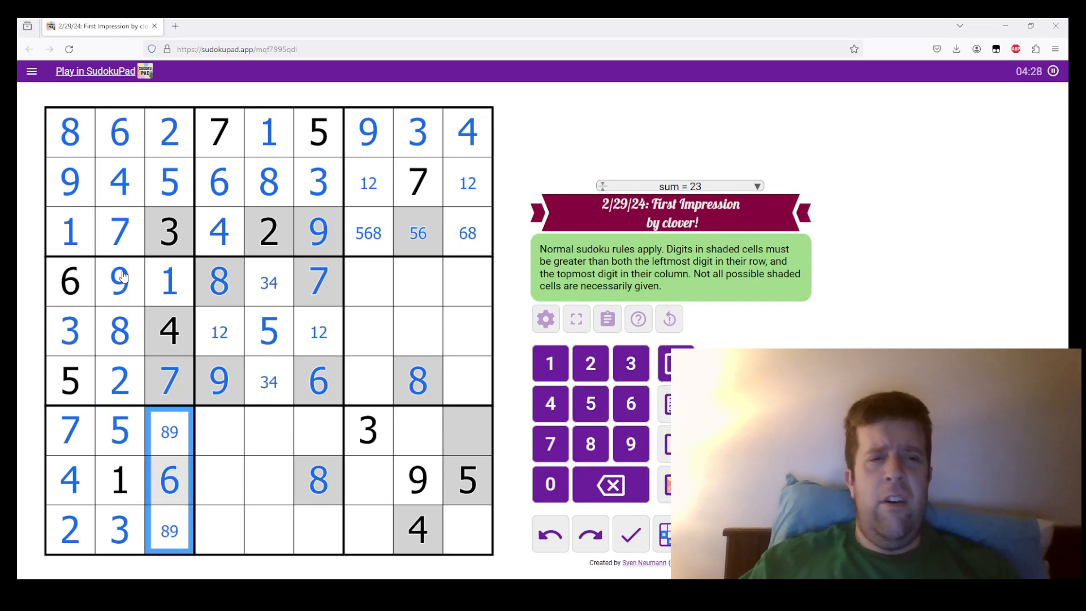
# Step: Select cell r7c6 to enter its digit
pyautogui.click(318, 429)
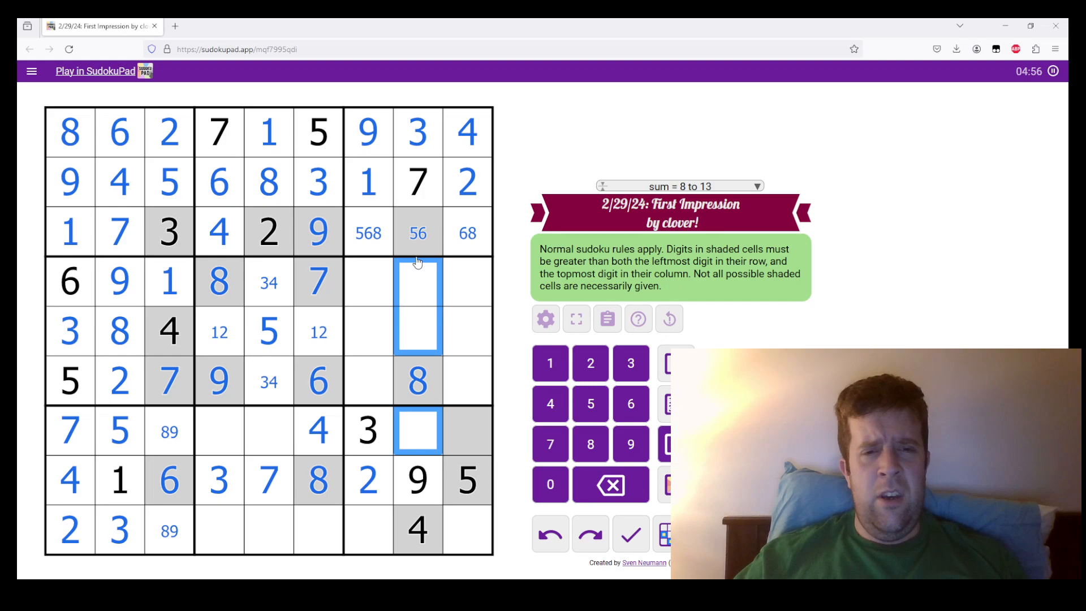
pyautogui.moveTo(445, 316)
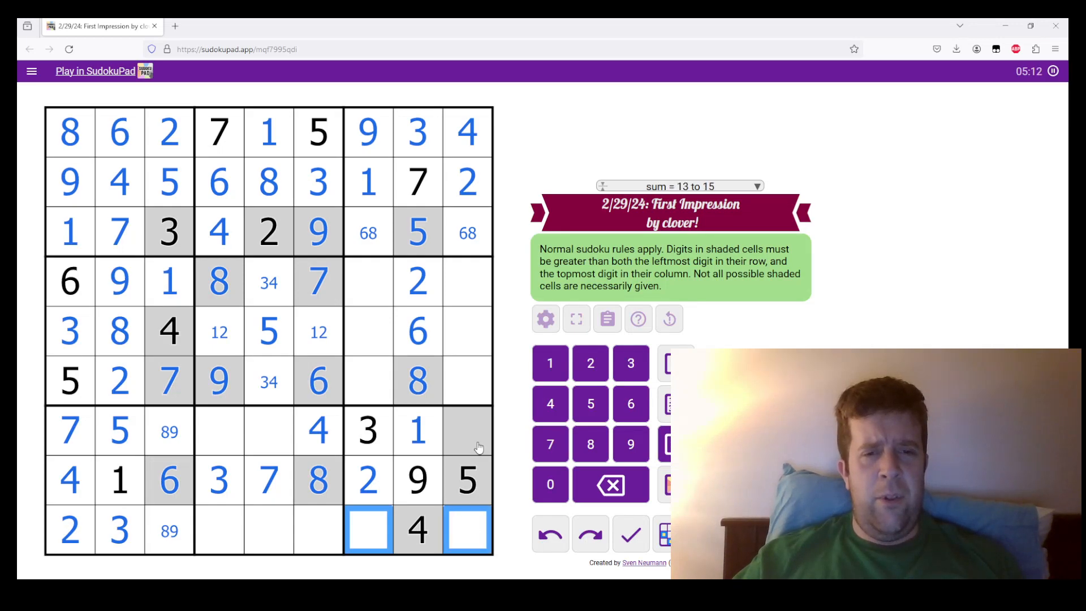
# Step: Select r9c9, remove candidate 7 from r9c7, and select r9c6
pyautogui.click(466, 431)
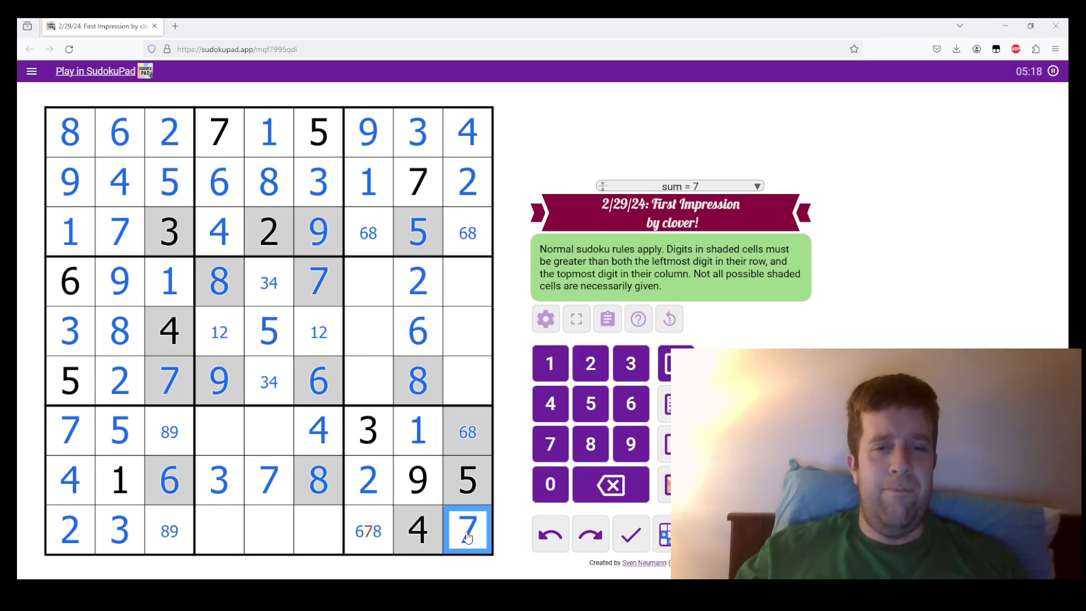
pyautogui.click(368, 530)
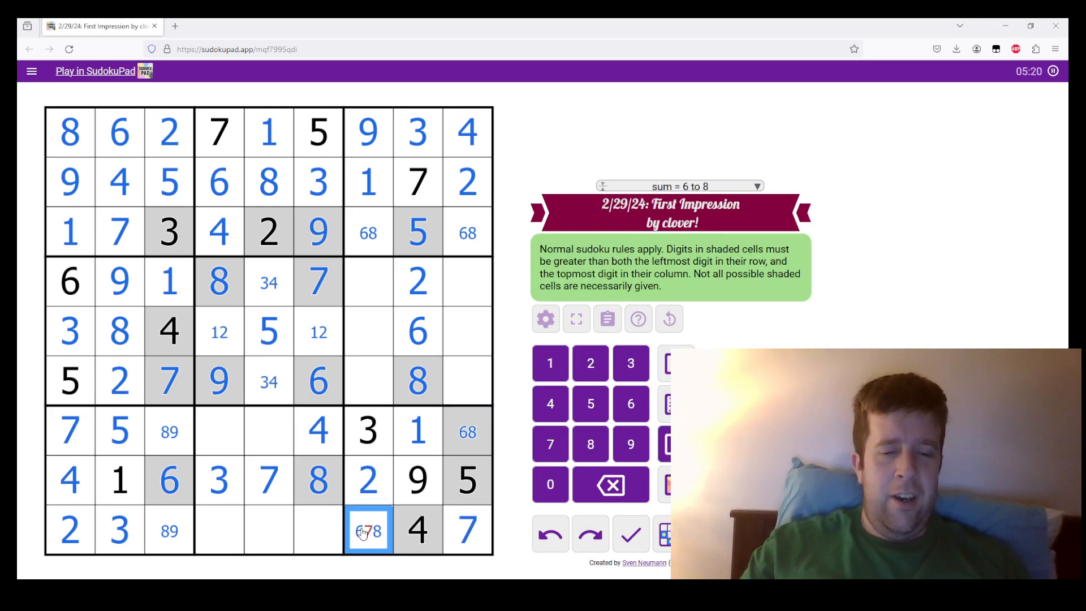
pyautogui.press('7')
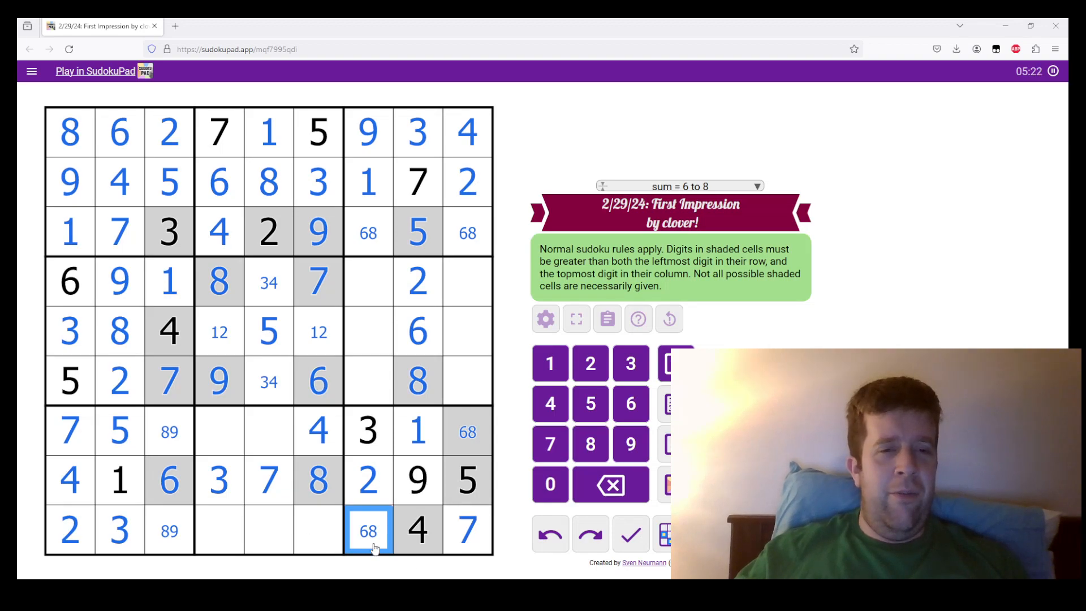
pyautogui.click(317, 531)
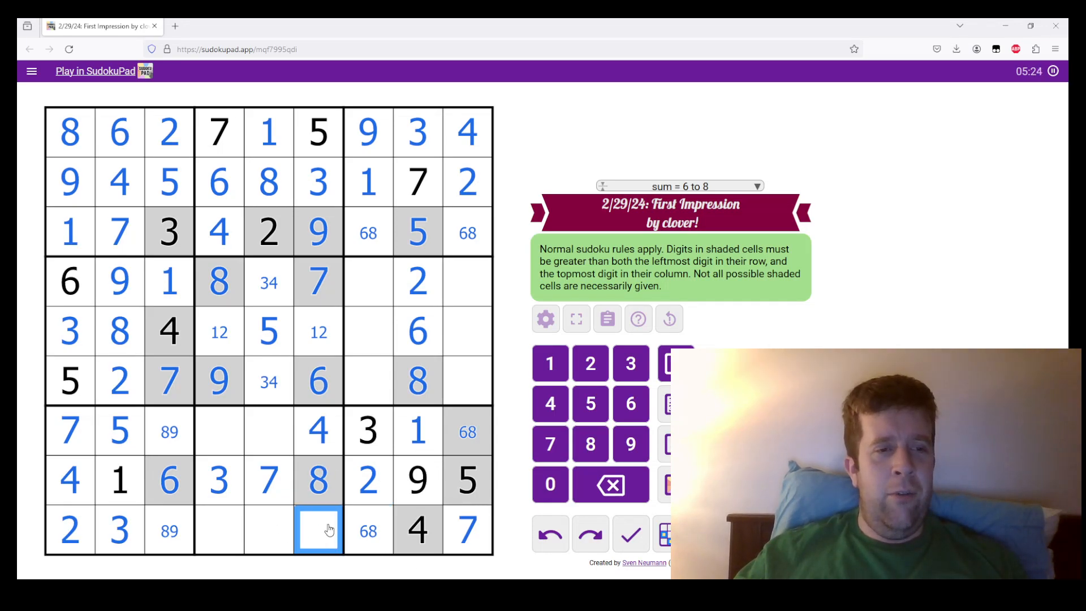
# Step: Type 1 in r9c6, then select empty cells in the bottom-middle box and row 5
pyautogui.write('1')
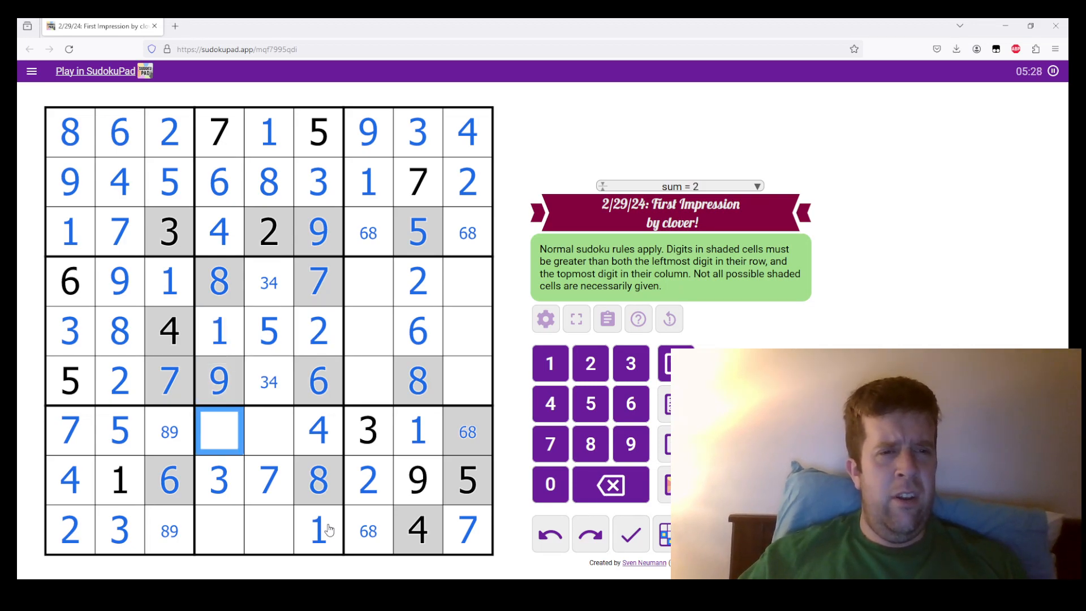
pyautogui.click(219, 480)
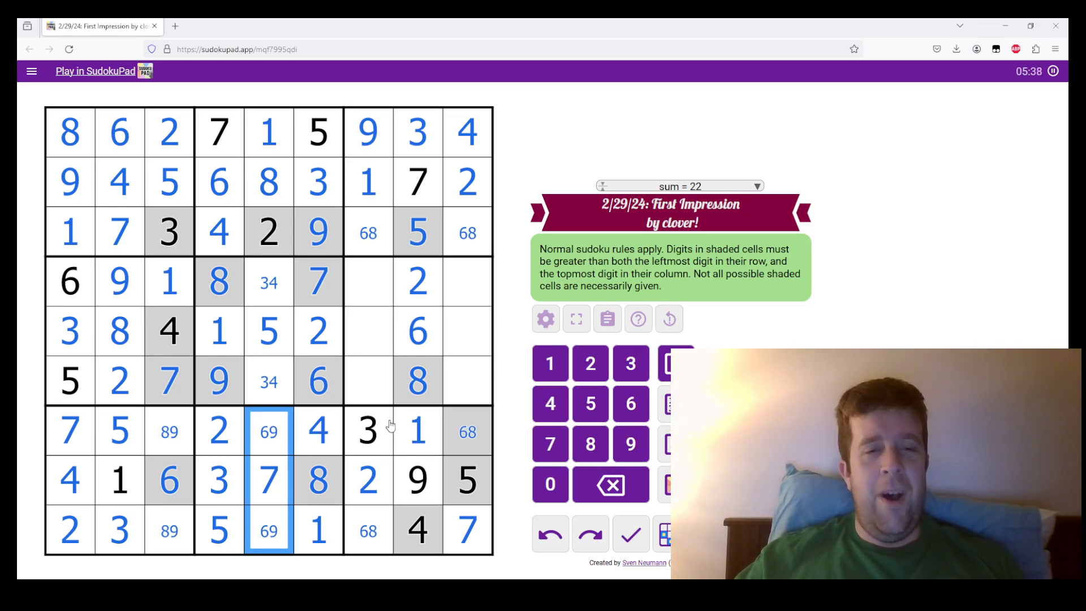
pyautogui.click(466, 431)
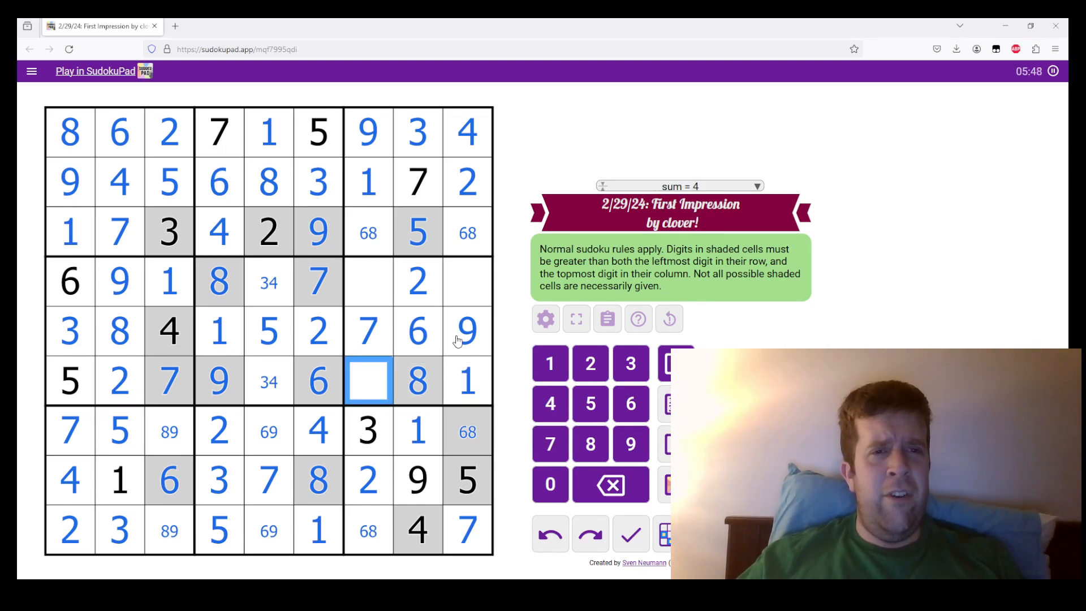
# Step: Enter the final digits in rows 4, 6, 7 and 9, ending with 8 in r9c3
pyautogui.write('3')
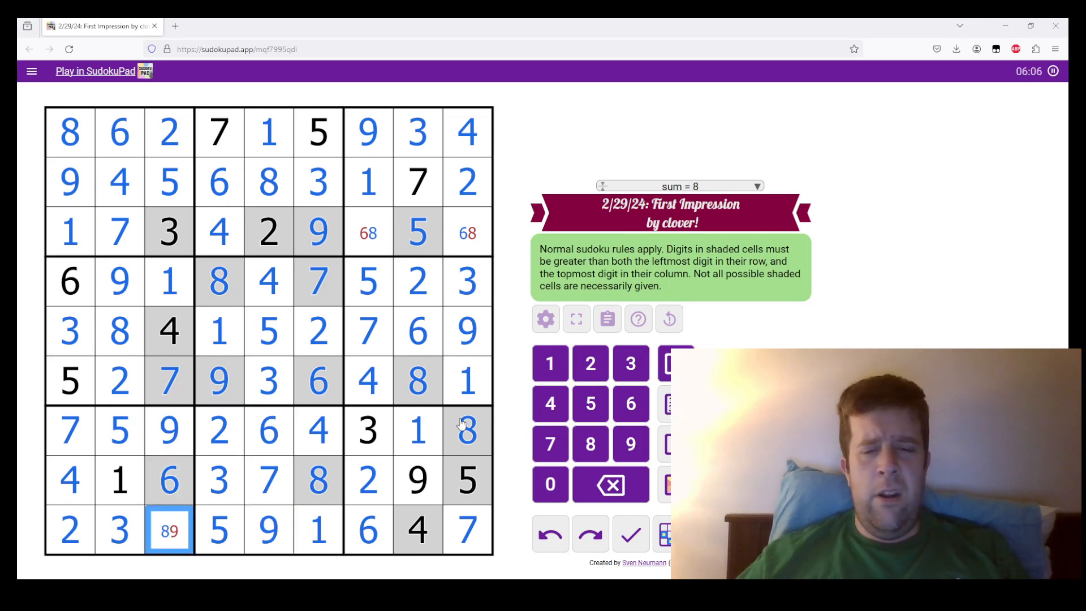
pyautogui.click(367, 380)
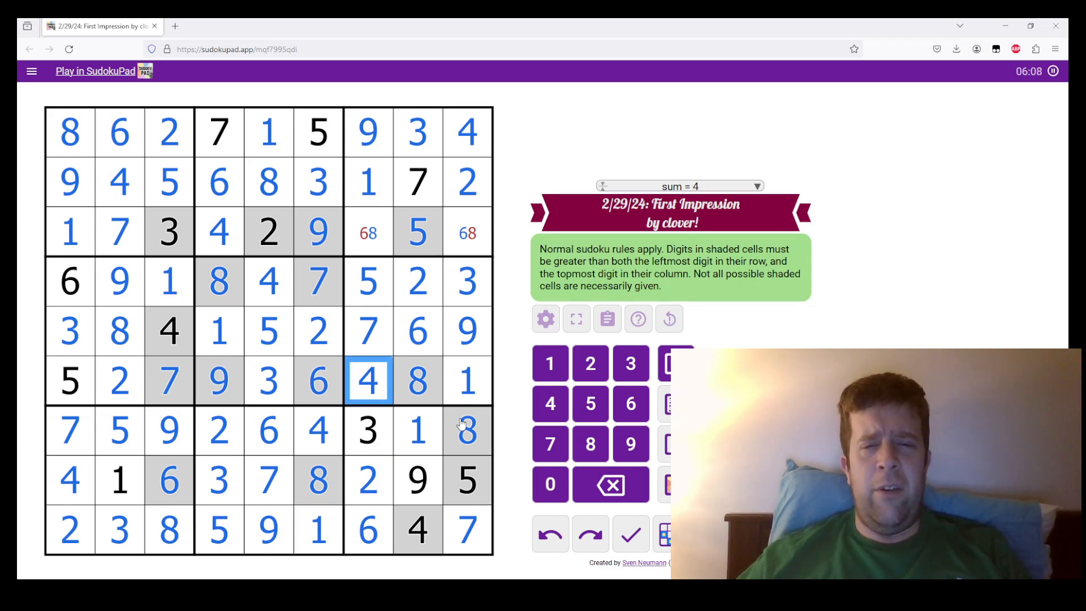